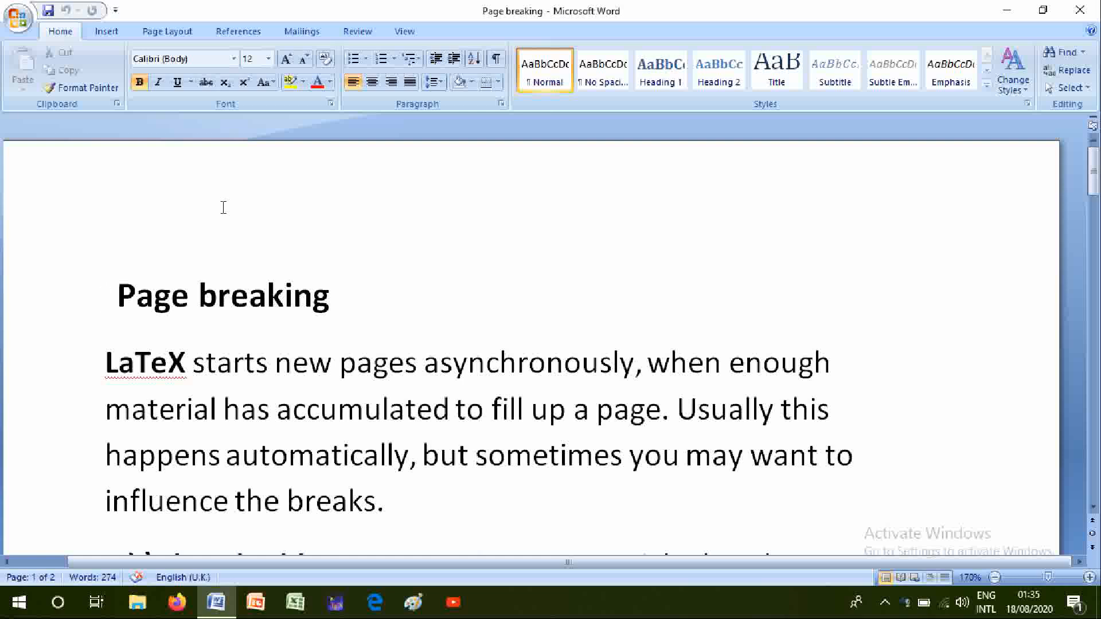
# Scroll the document to show list items b) through e), ending at \pagebreak & \nopagebreak
pyautogui.click(105, 295)
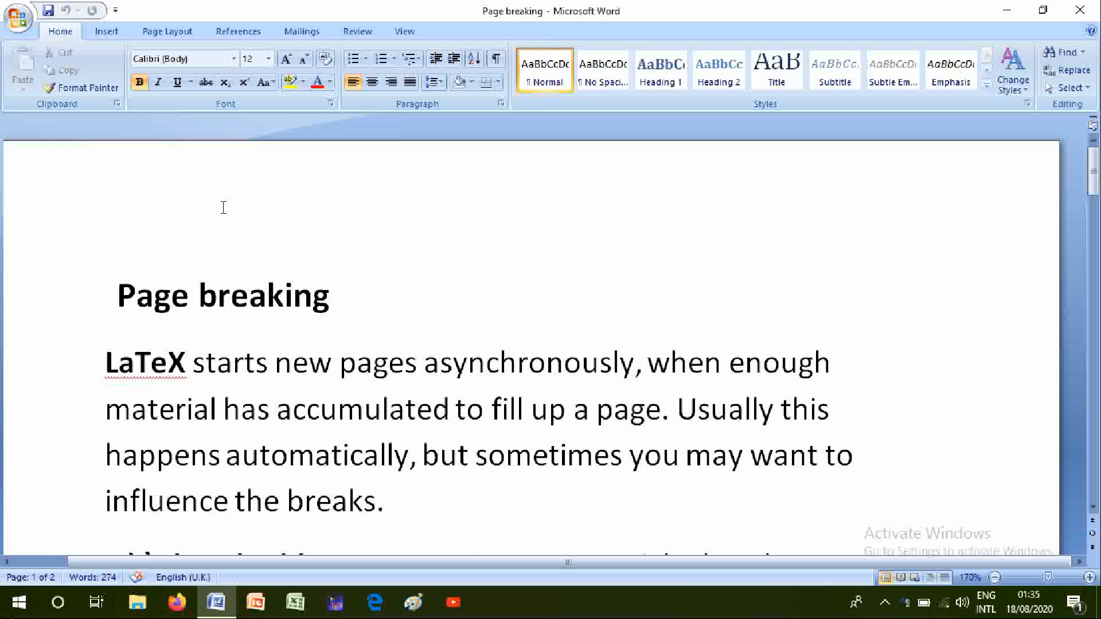
pyautogui.click(105, 295)
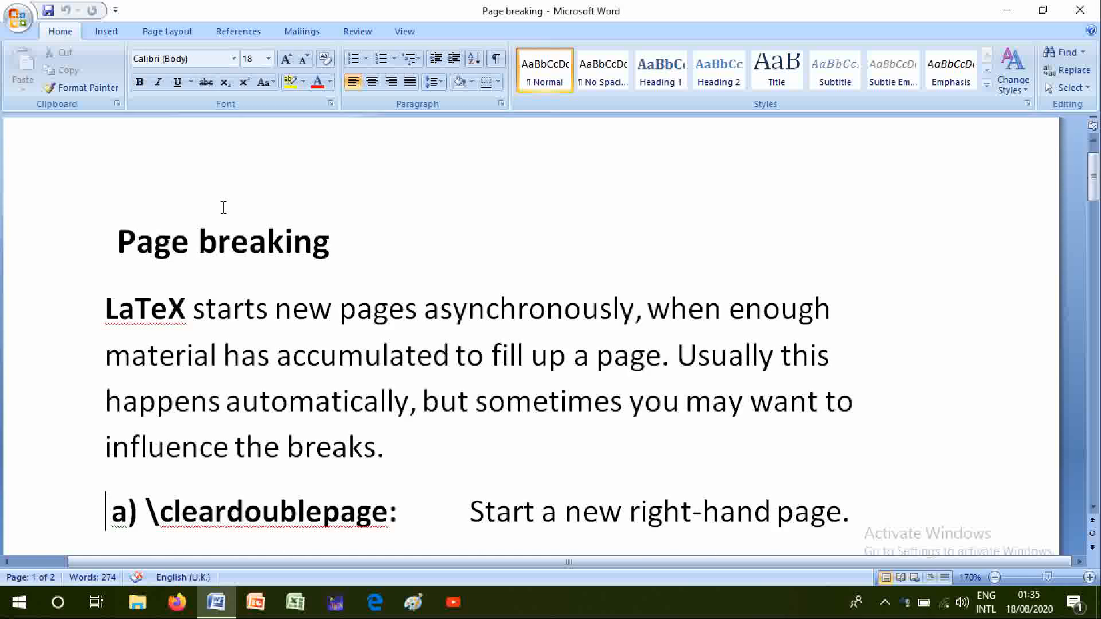
pyautogui.scroll(-3)
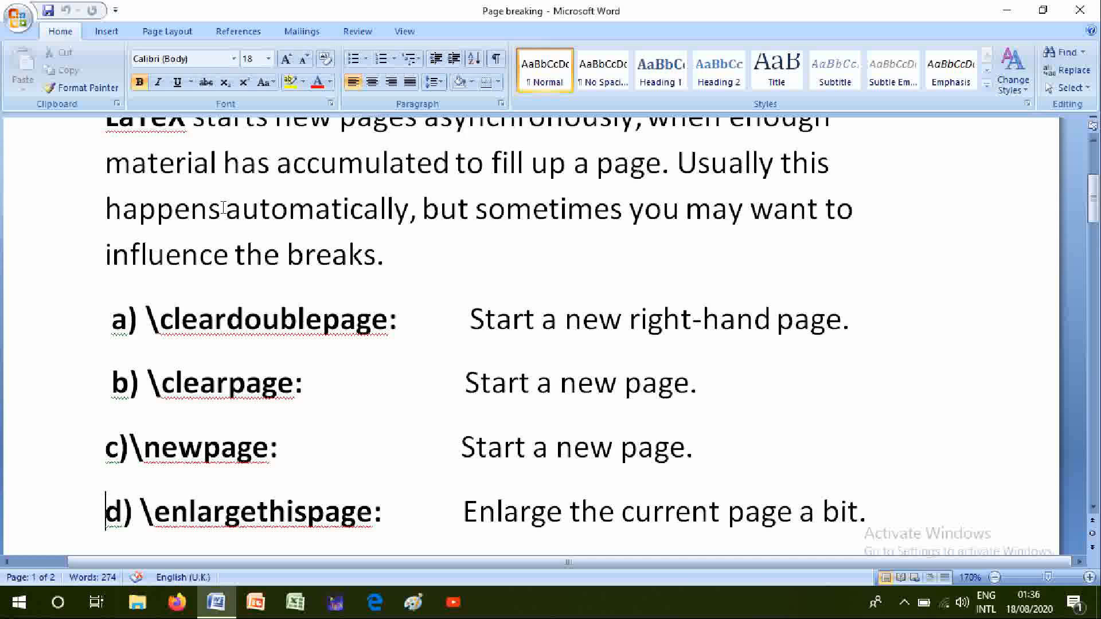
pyautogui.scroll(-3)
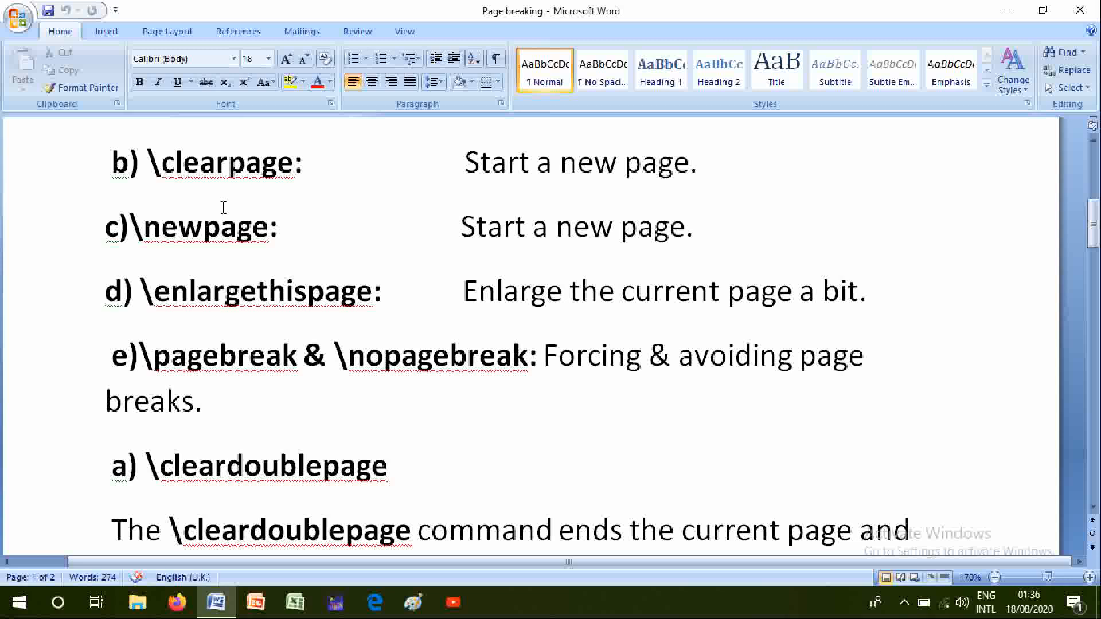
# Read through the \cleardoublepage explanation on two-sided printing to where \clearpage begins
pyautogui.click(106, 529)
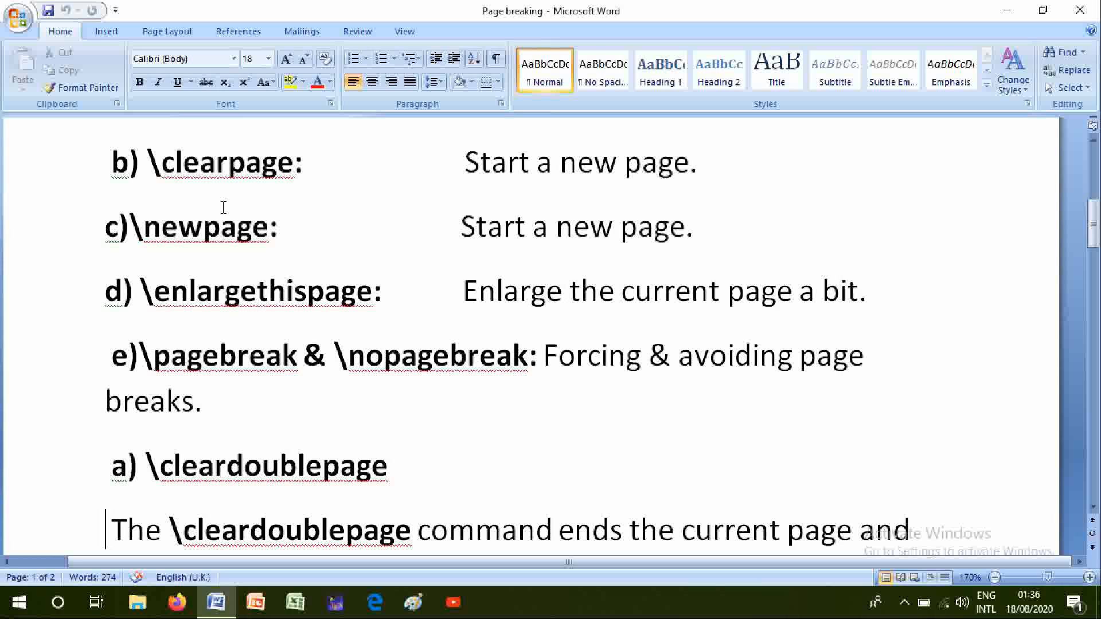
pyautogui.scroll(-3)
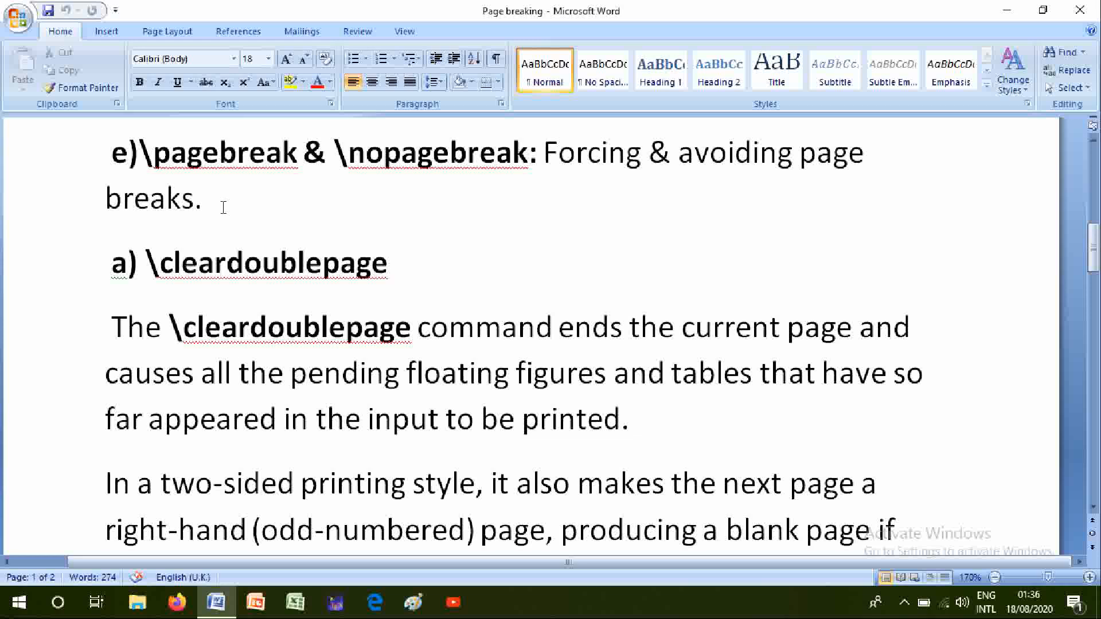
pyautogui.click(105, 528)
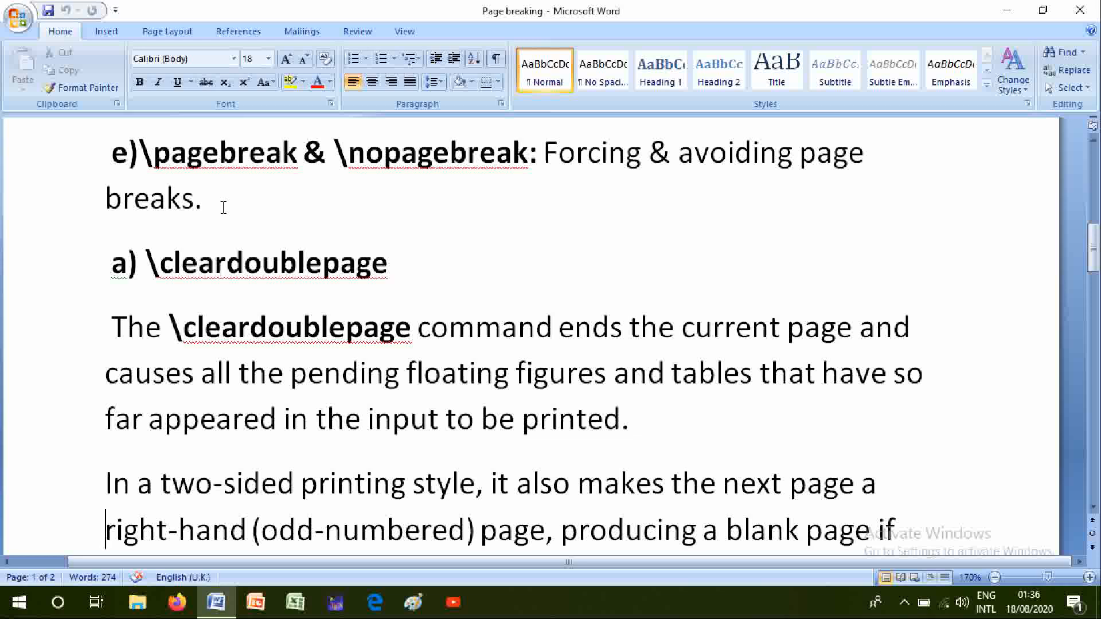
pyautogui.scroll(-3)
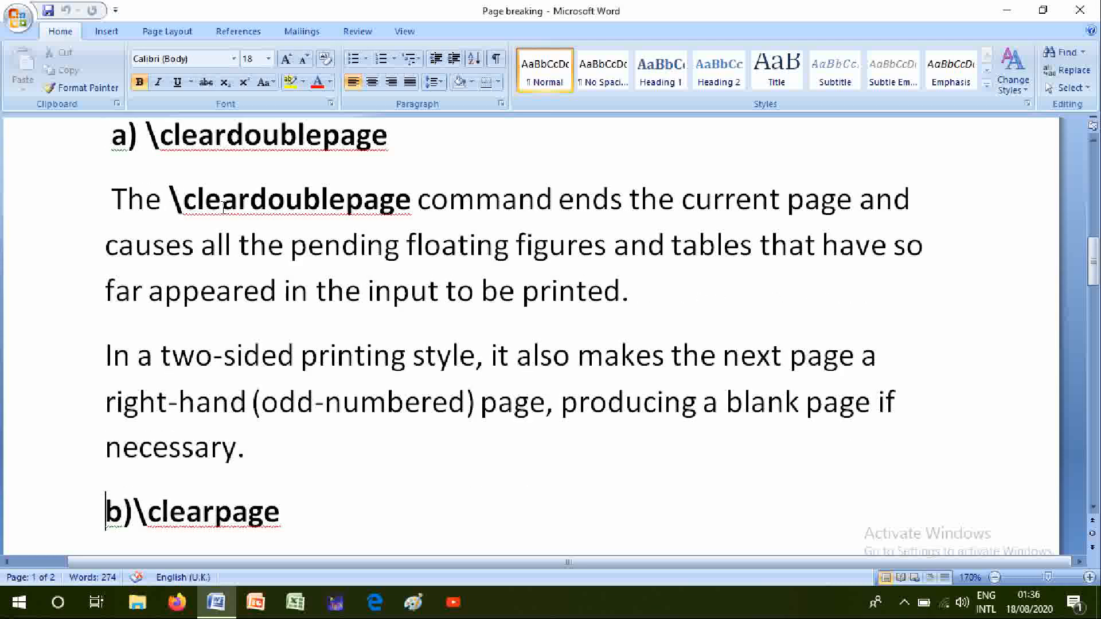
pyautogui.scroll(-3)
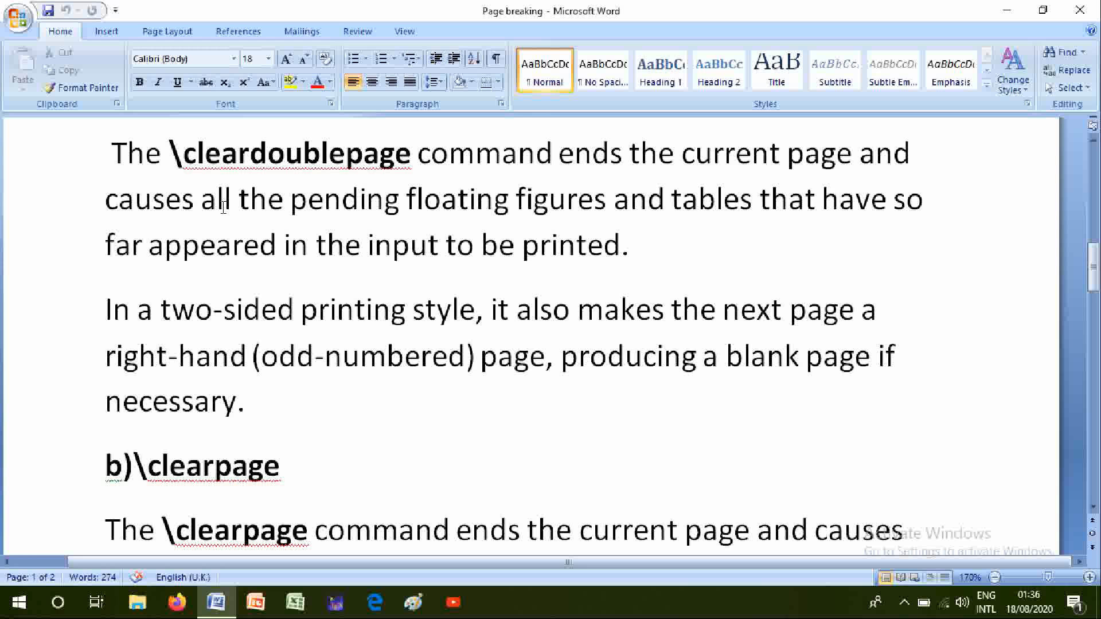
pyautogui.click(107, 528)
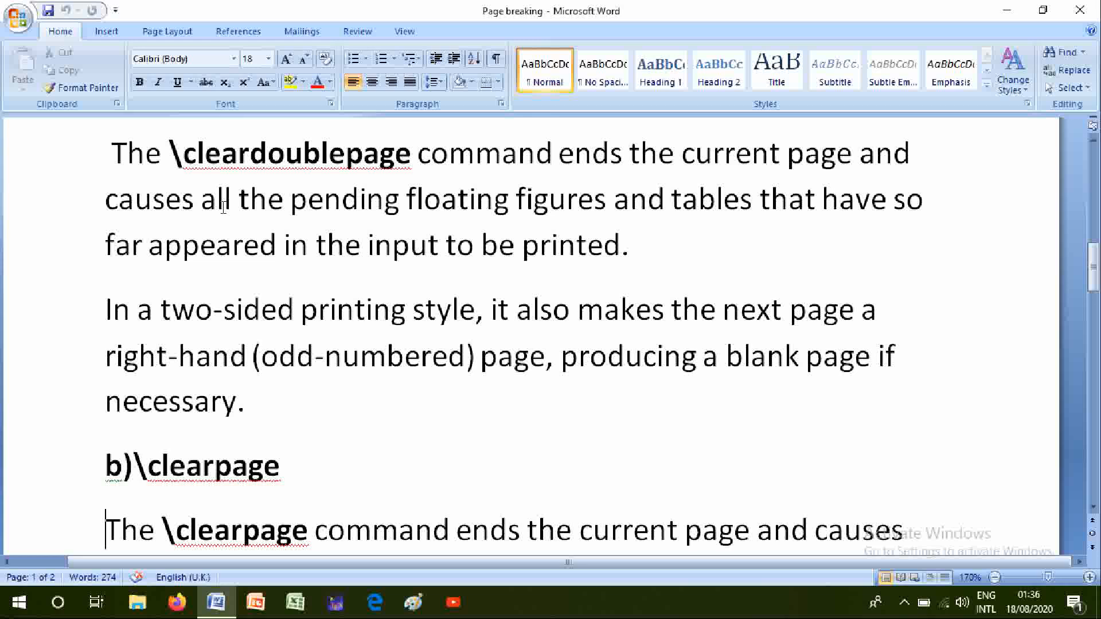
# Scroll onto page 2 past \clearpage to the \newpage section on floats
pyautogui.scroll(-3)
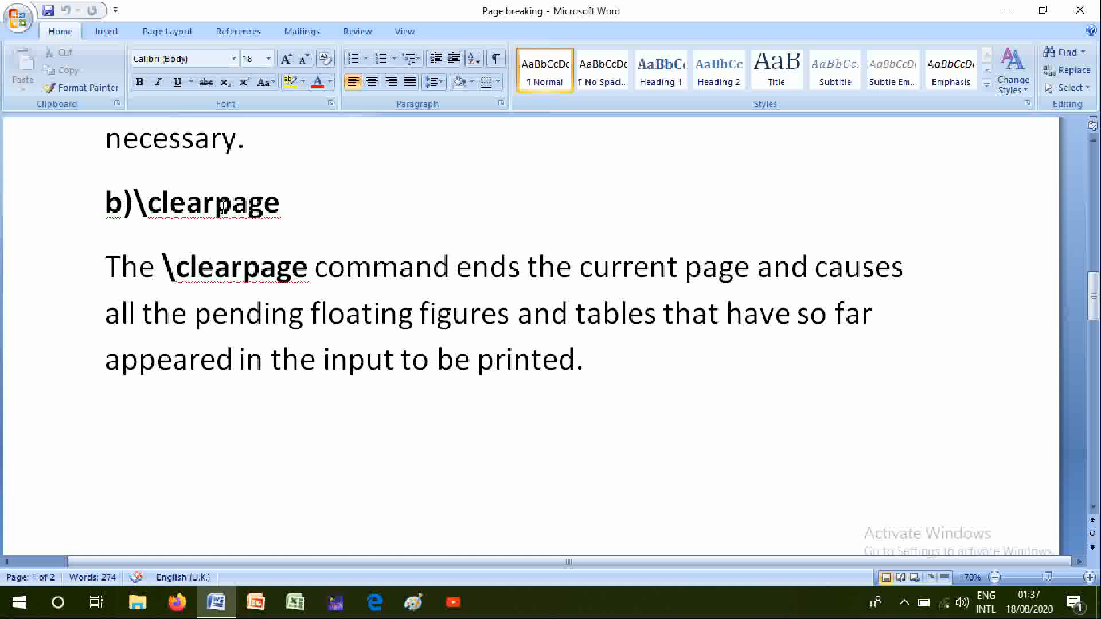
pyautogui.scroll(-3)
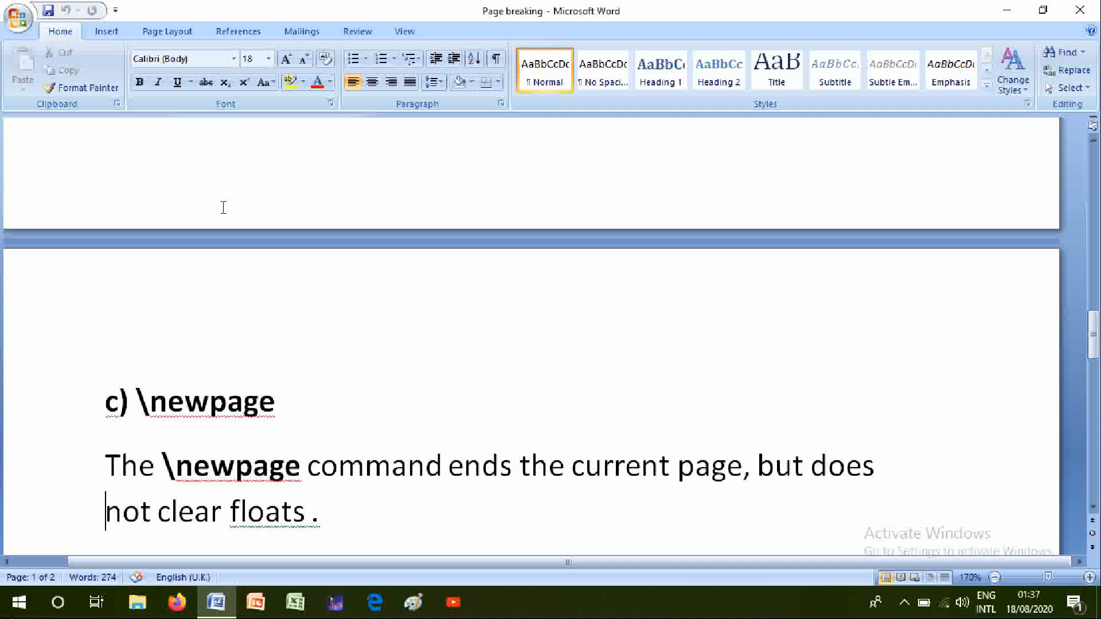
pyautogui.scroll(-3)
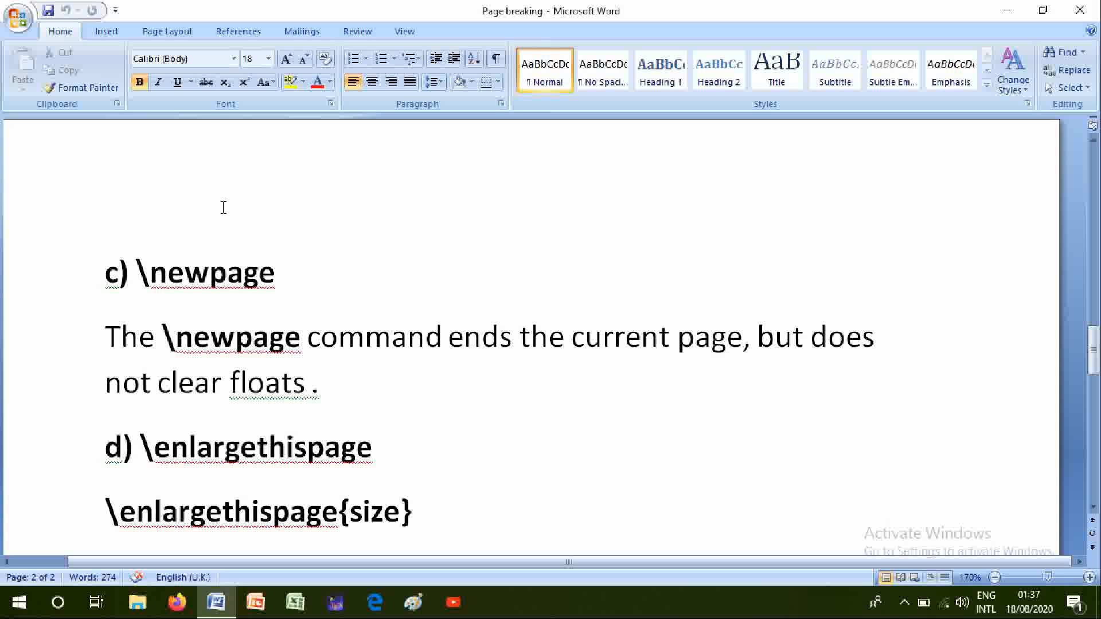
# Scroll through \enlargethispage and its starred form to the \pagebreak & \nopagebreak heading
pyautogui.scroll(-3)
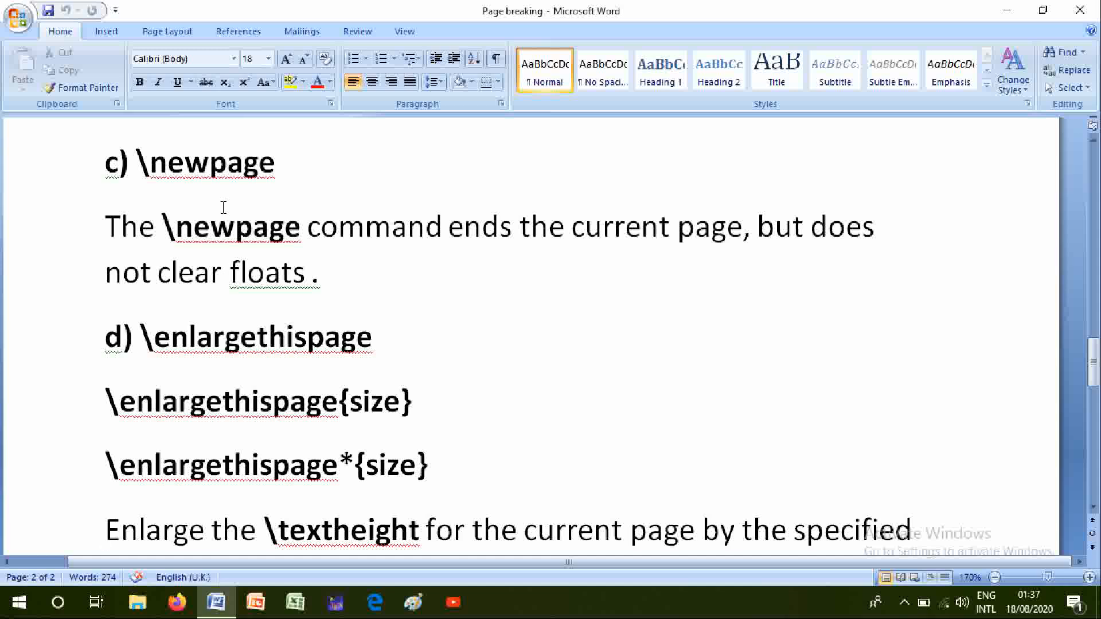
pyautogui.click(105, 529)
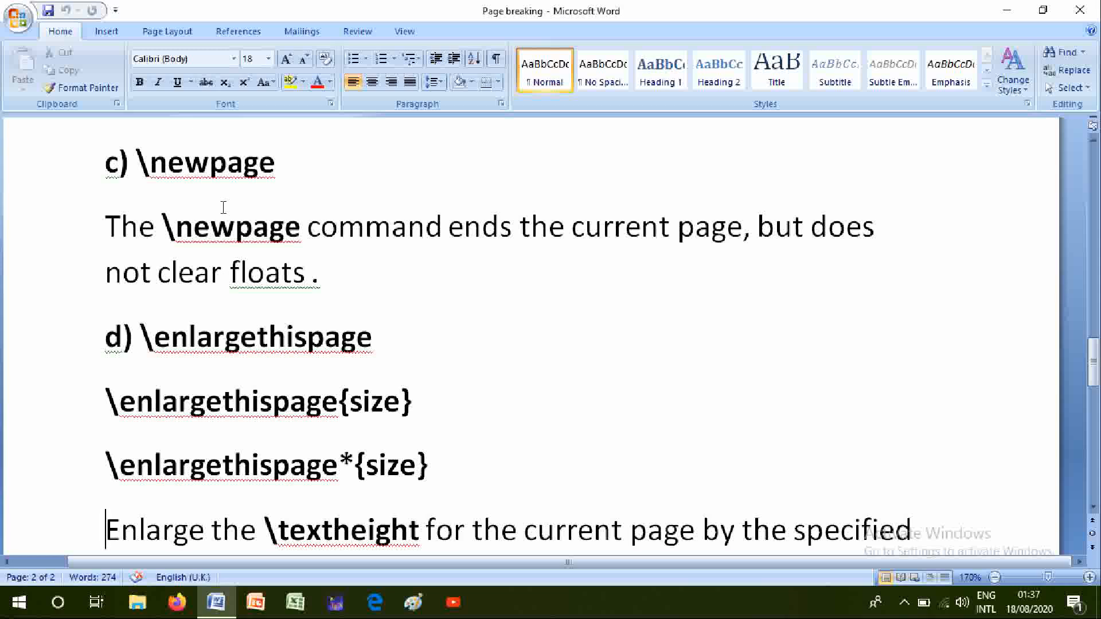
pyautogui.scroll(-3)
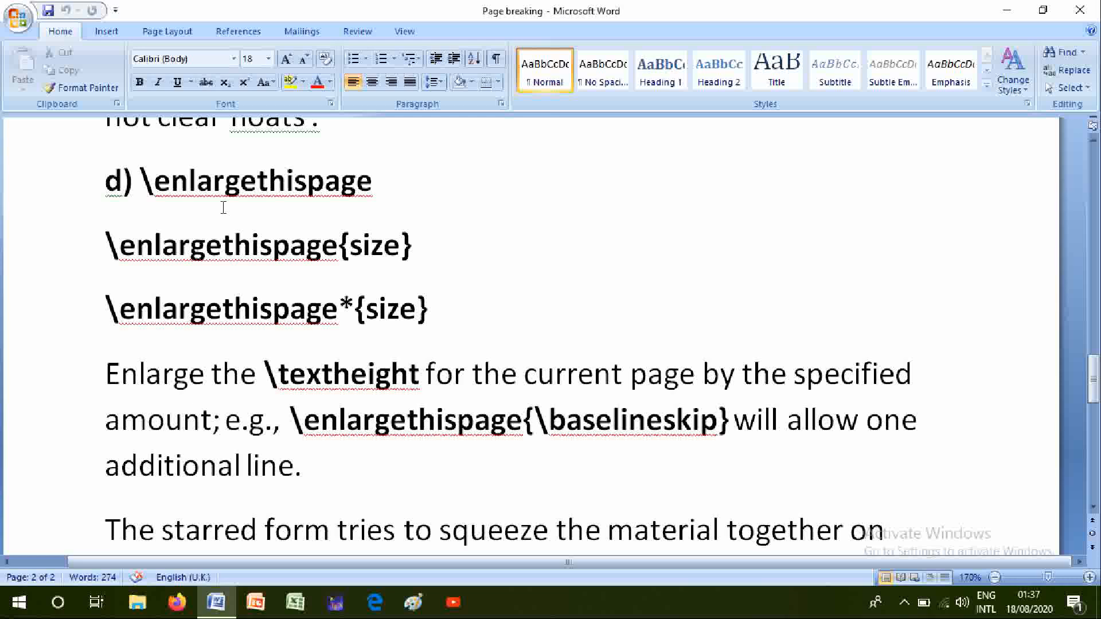
pyautogui.click(106, 530)
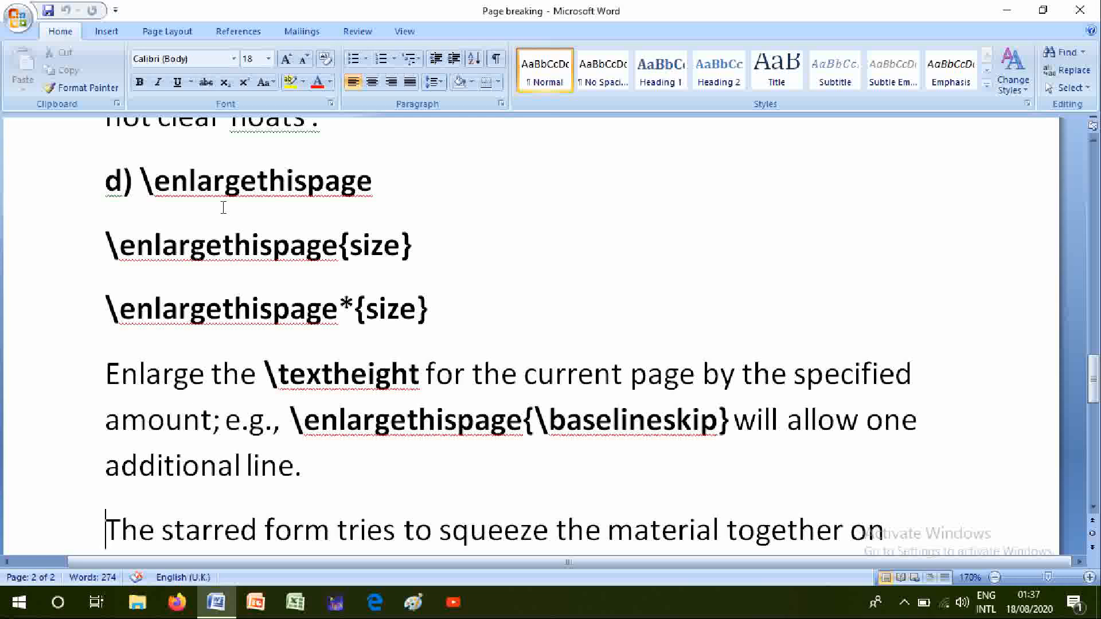
pyautogui.scroll(-3)
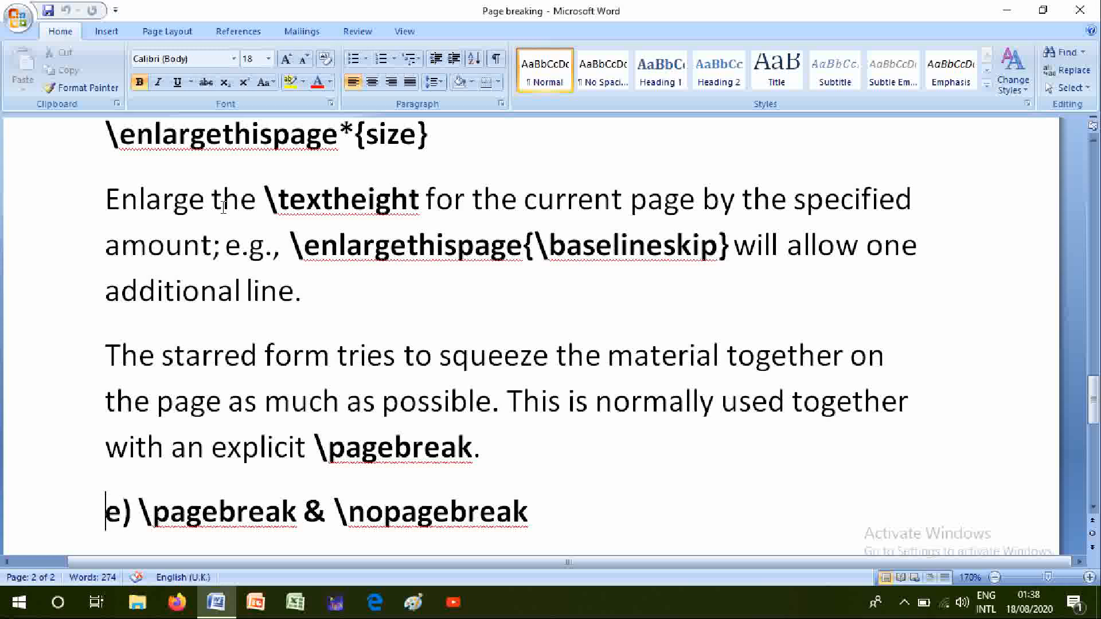
# Scroll to the \pagebreak synopsis, default behaviour, and the 0–4 priority argument
pyautogui.scroll(-3)
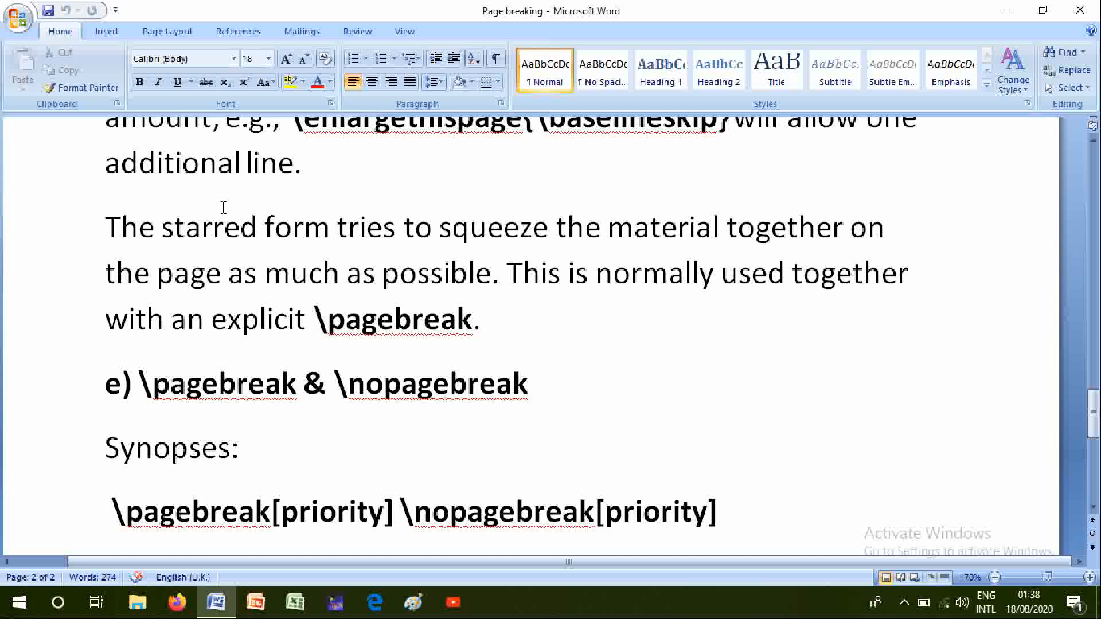
pyautogui.scroll(-3)
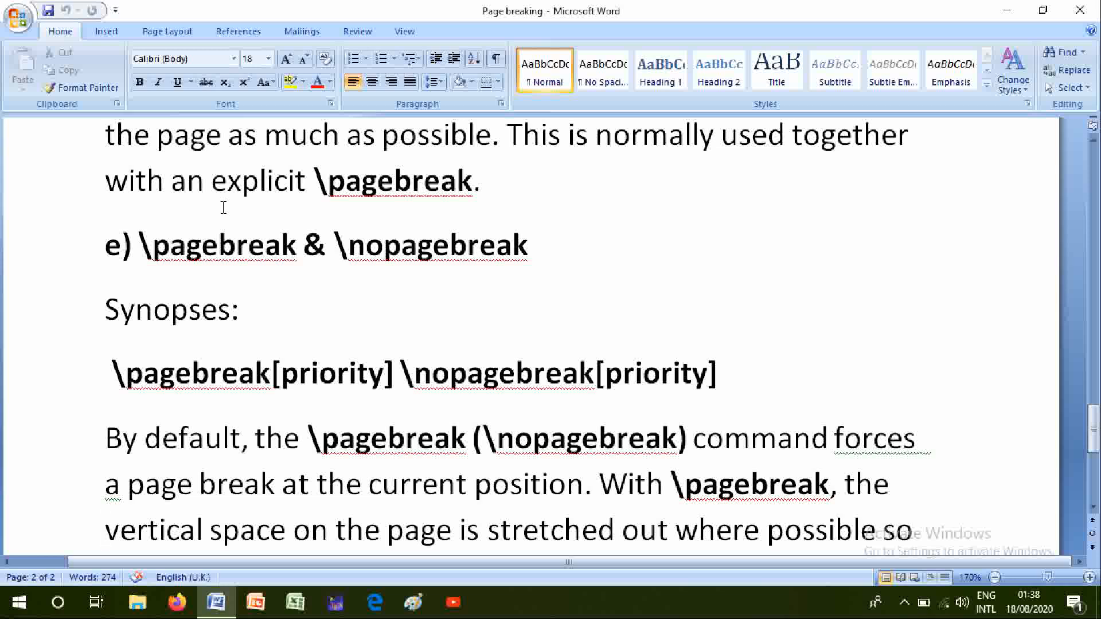
pyautogui.scroll(-3)
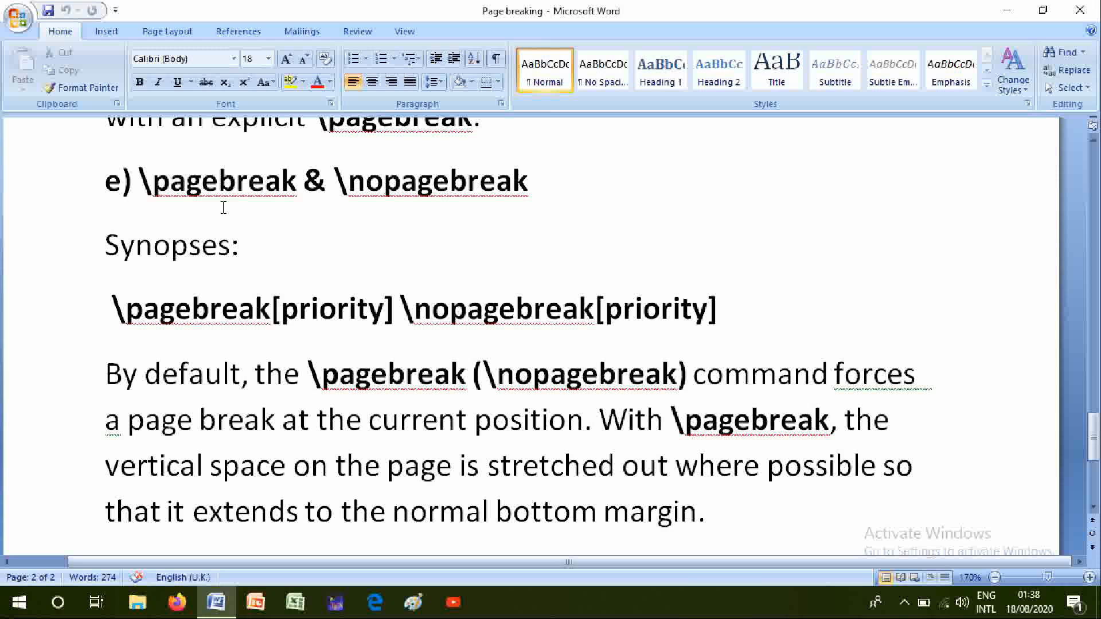
pyautogui.scroll(-3)
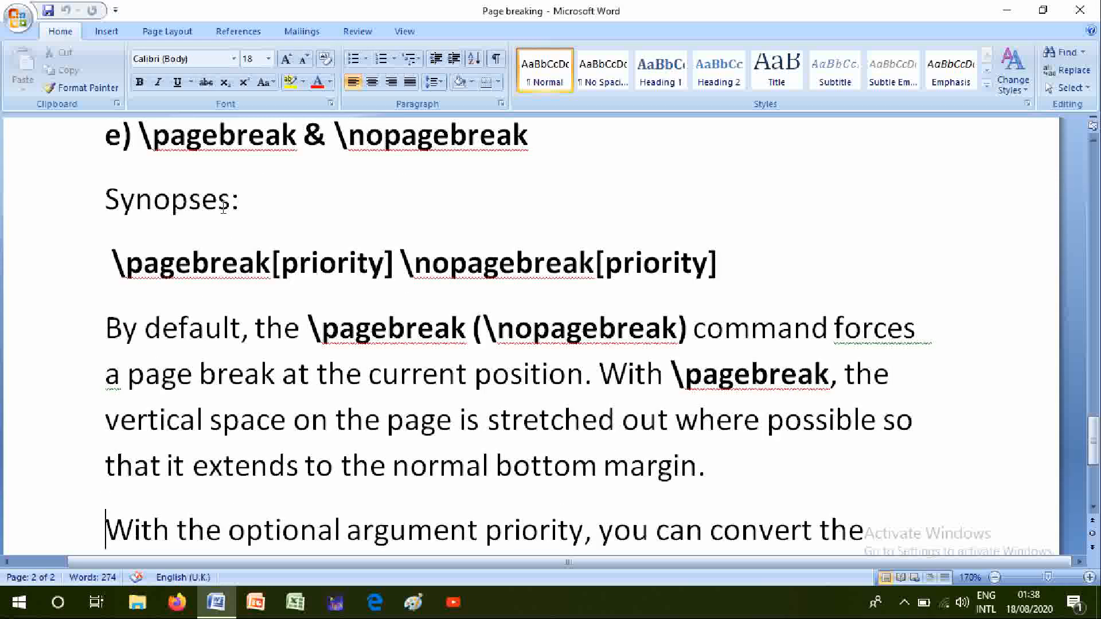
pyautogui.scroll(-3)
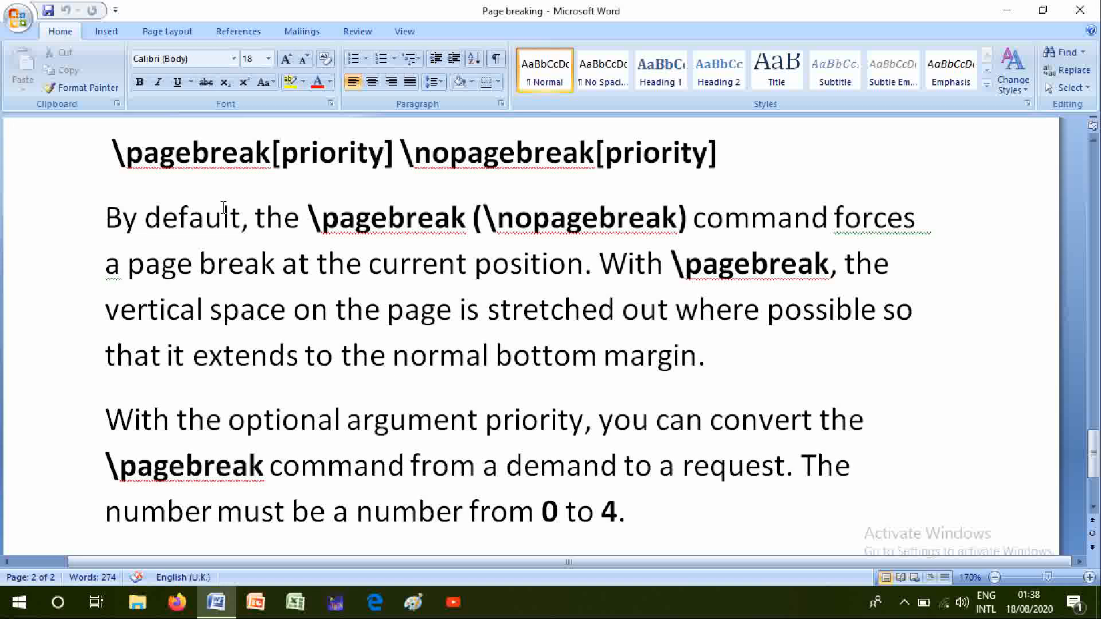
pyautogui.click(107, 511)
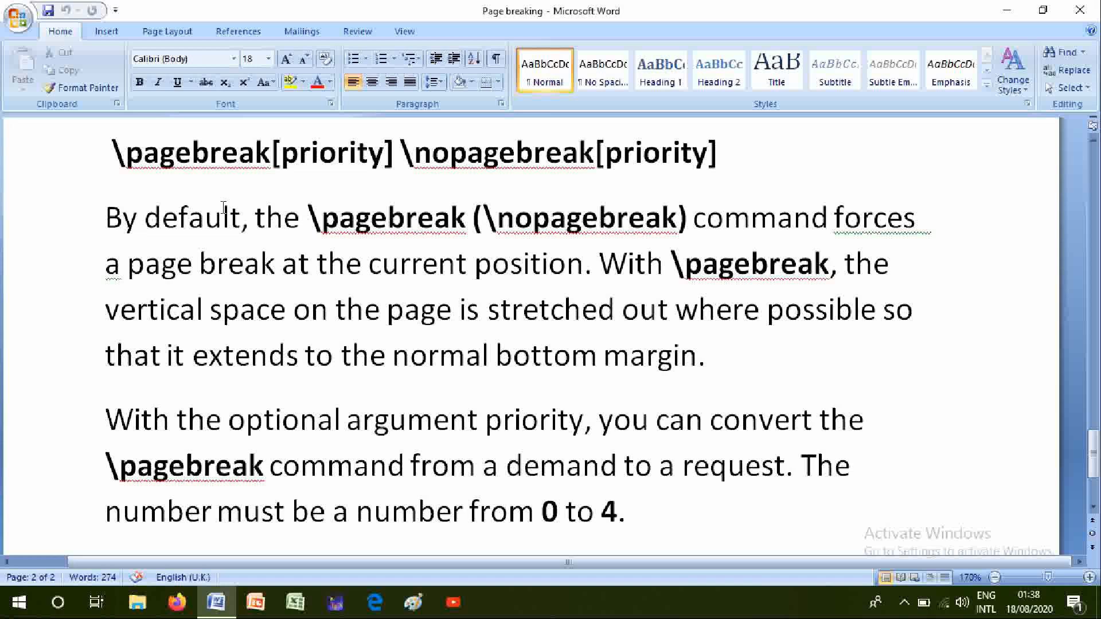
pyautogui.click(107, 511)
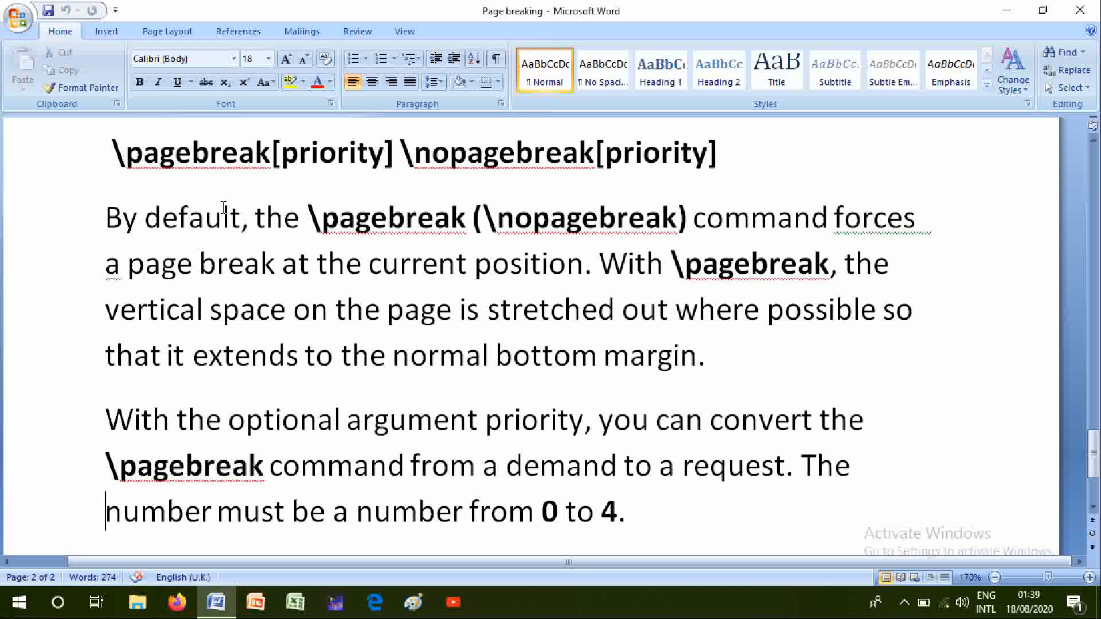